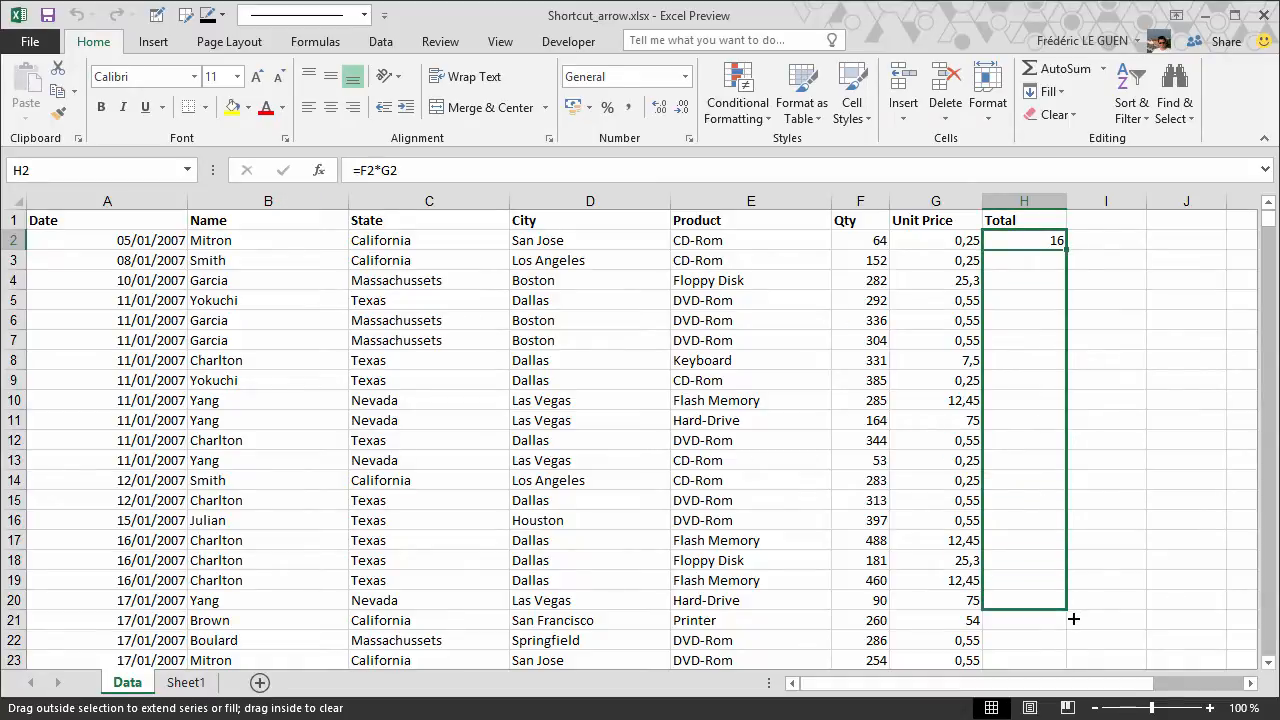
Scroll down the Data sheet to check the Total formula in column H through row 5000.
scroll(down, 3)
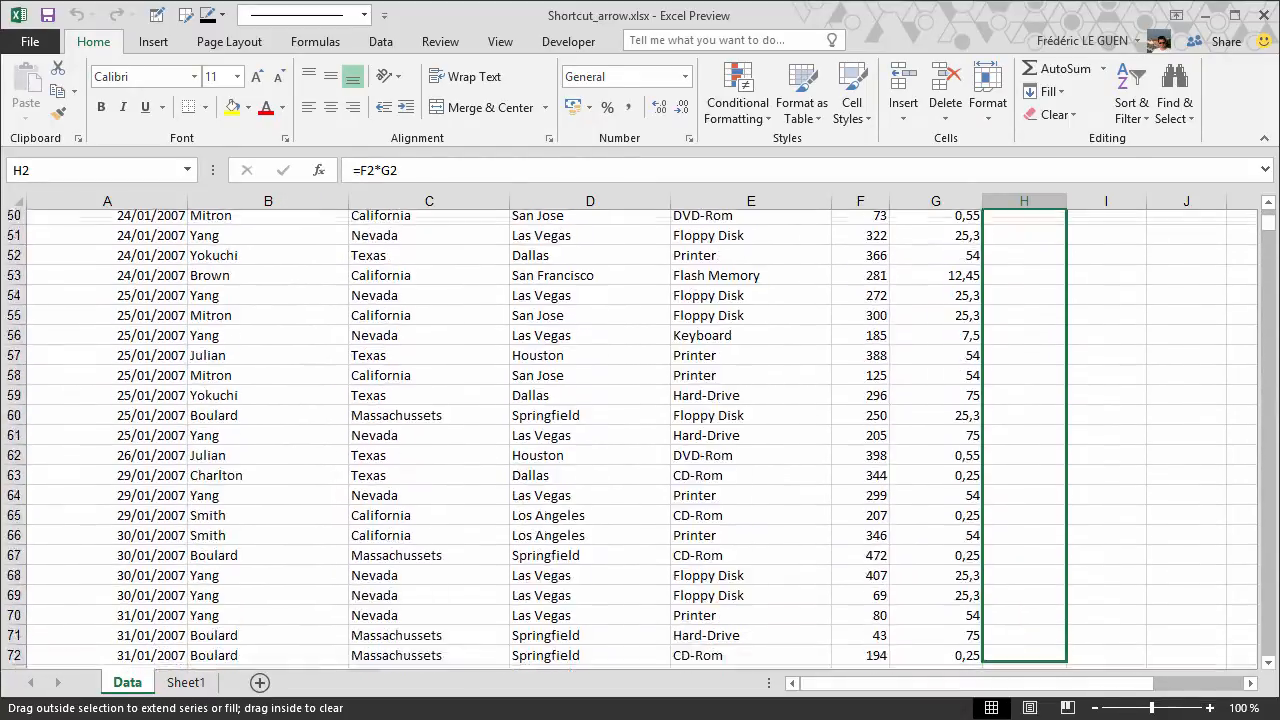
scroll(down, 3)
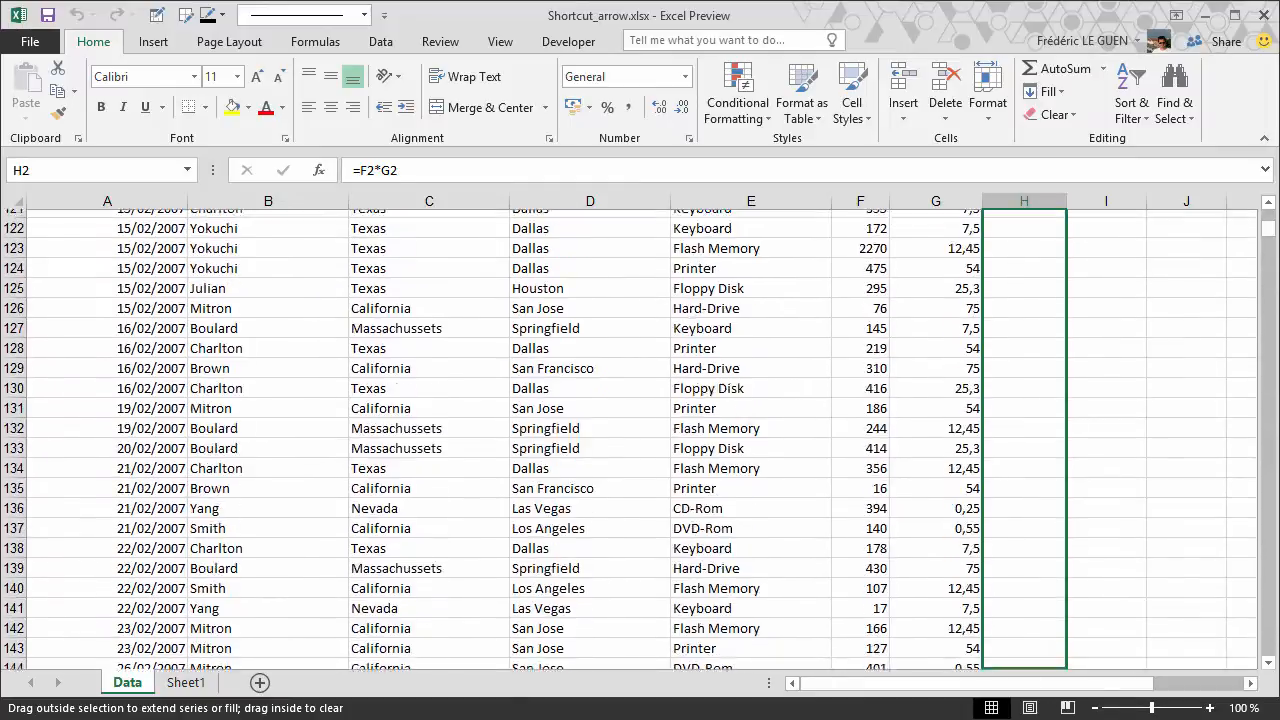
scroll(down, 3)
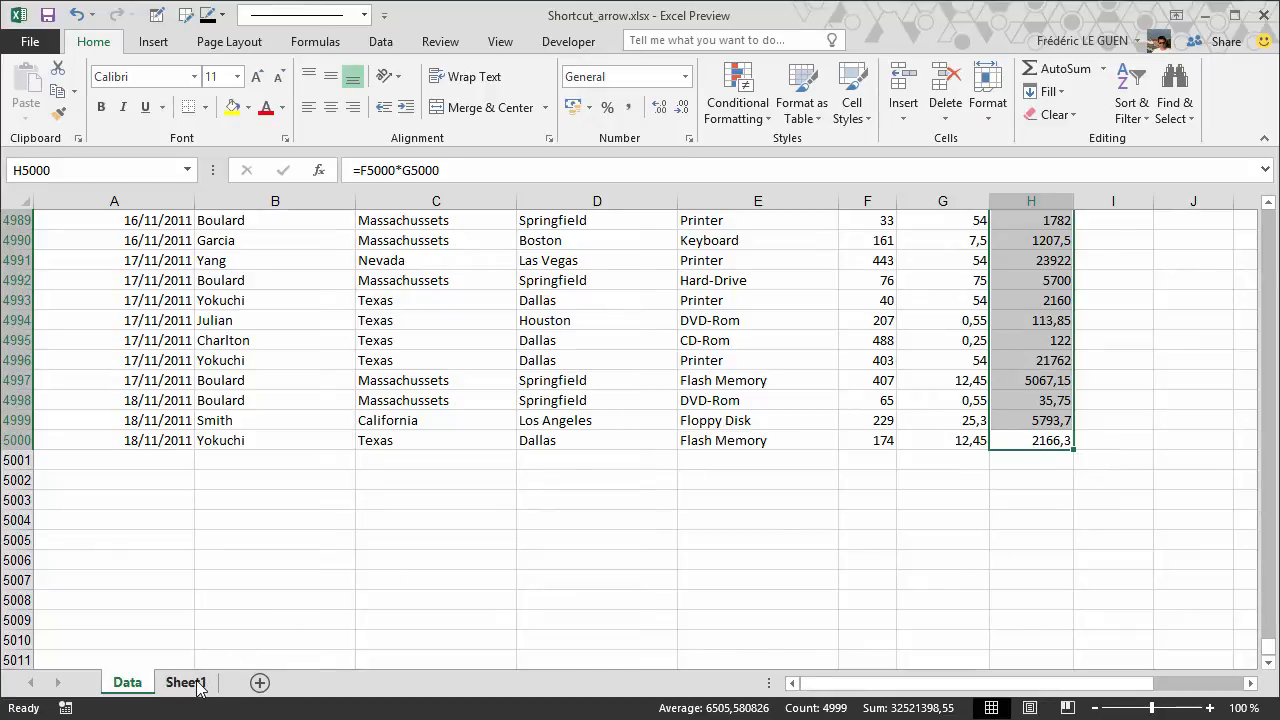
Open Sheet1 and jump from a cell inside the data block to its edge.
click(184, 682)
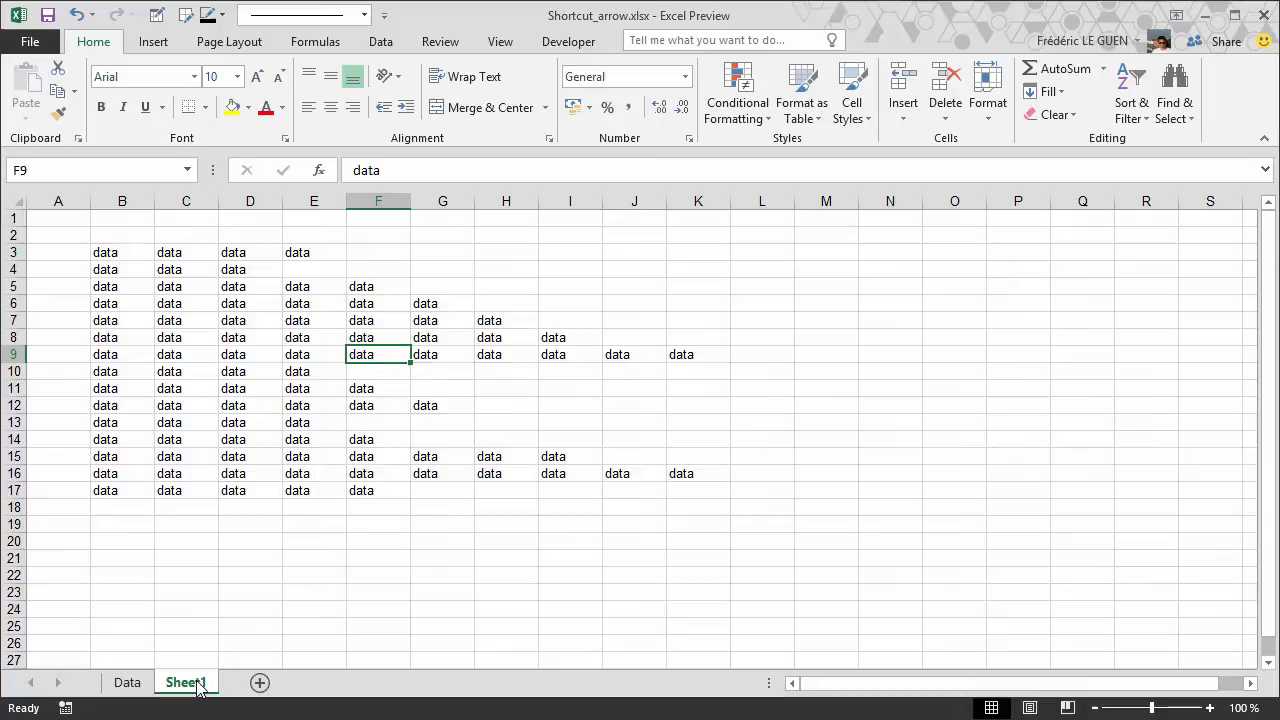
click(186, 354)
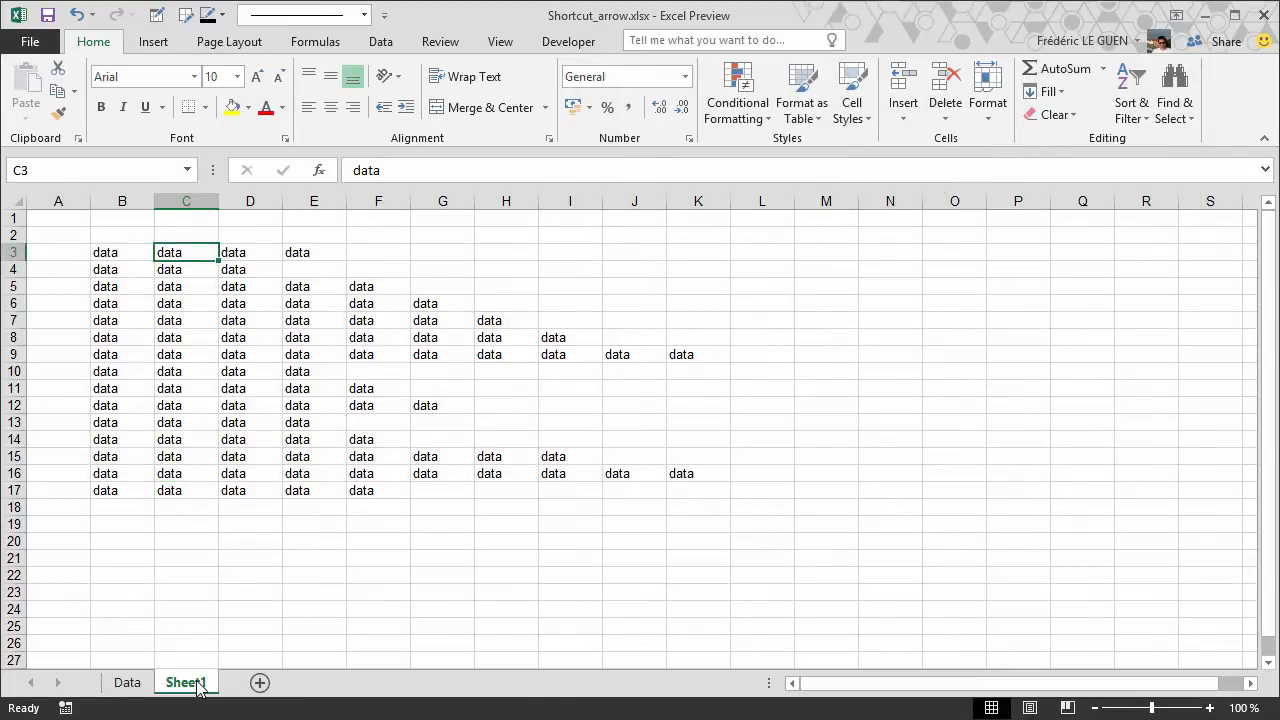
key(down)
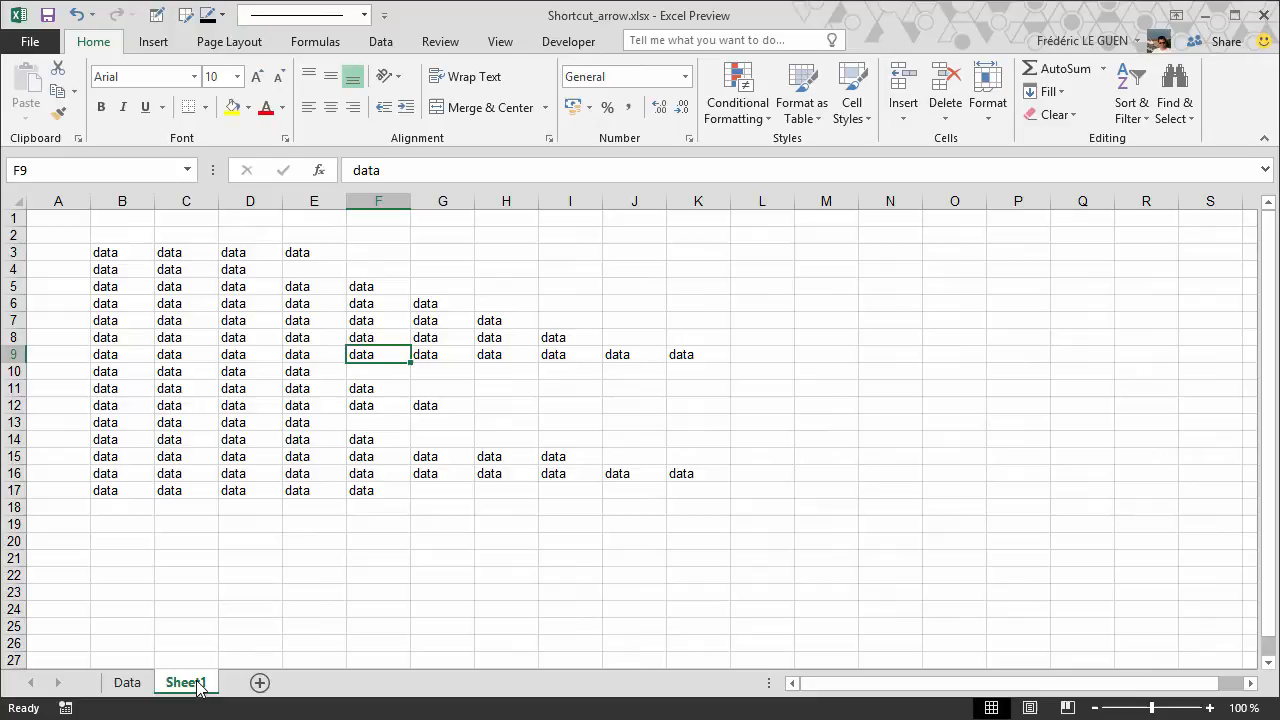
mouse_move(190, 690)
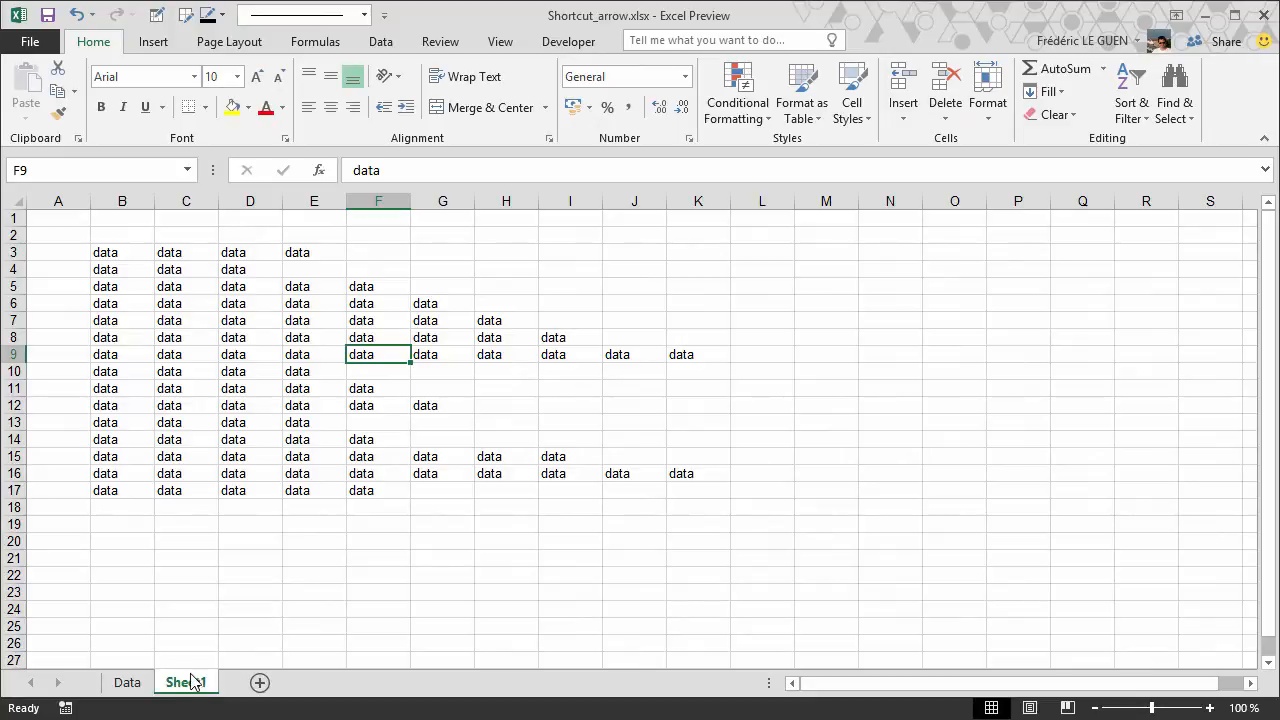
Return to the Data sheet, copy the H2 Total formula, and go back to the top.
click(127, 682)
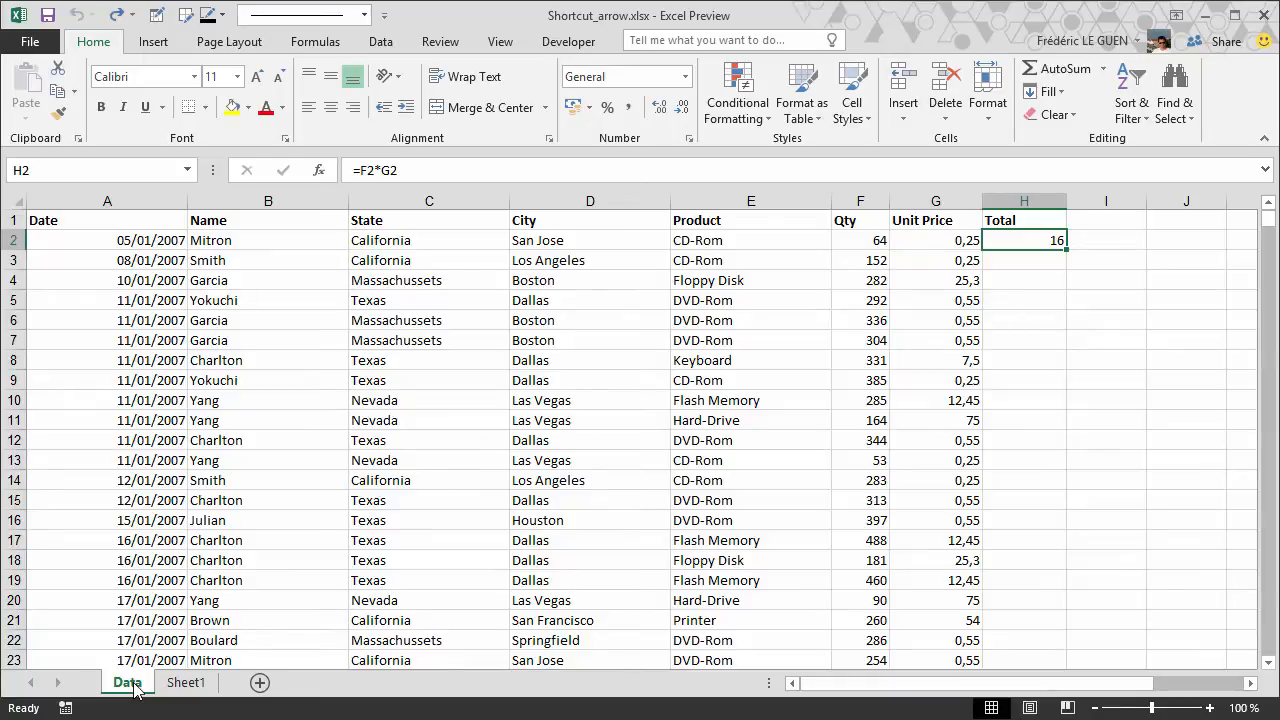
key(space)
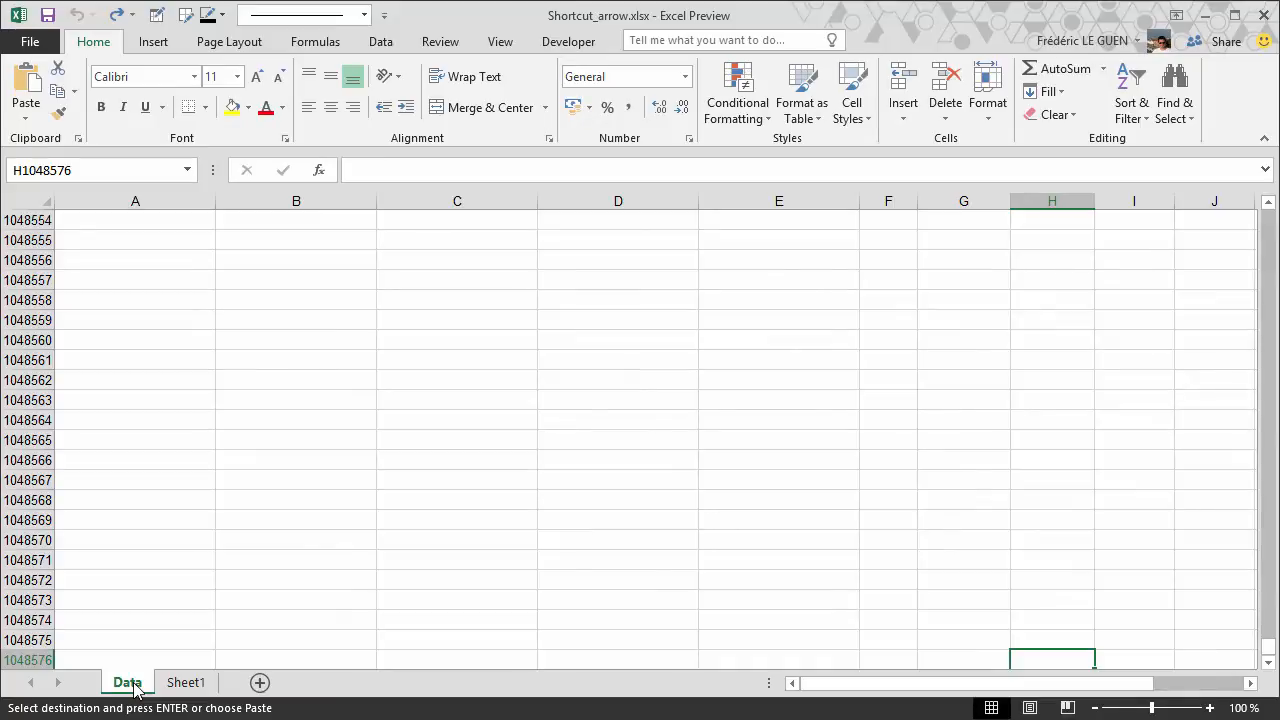
key(ctrl+Home)
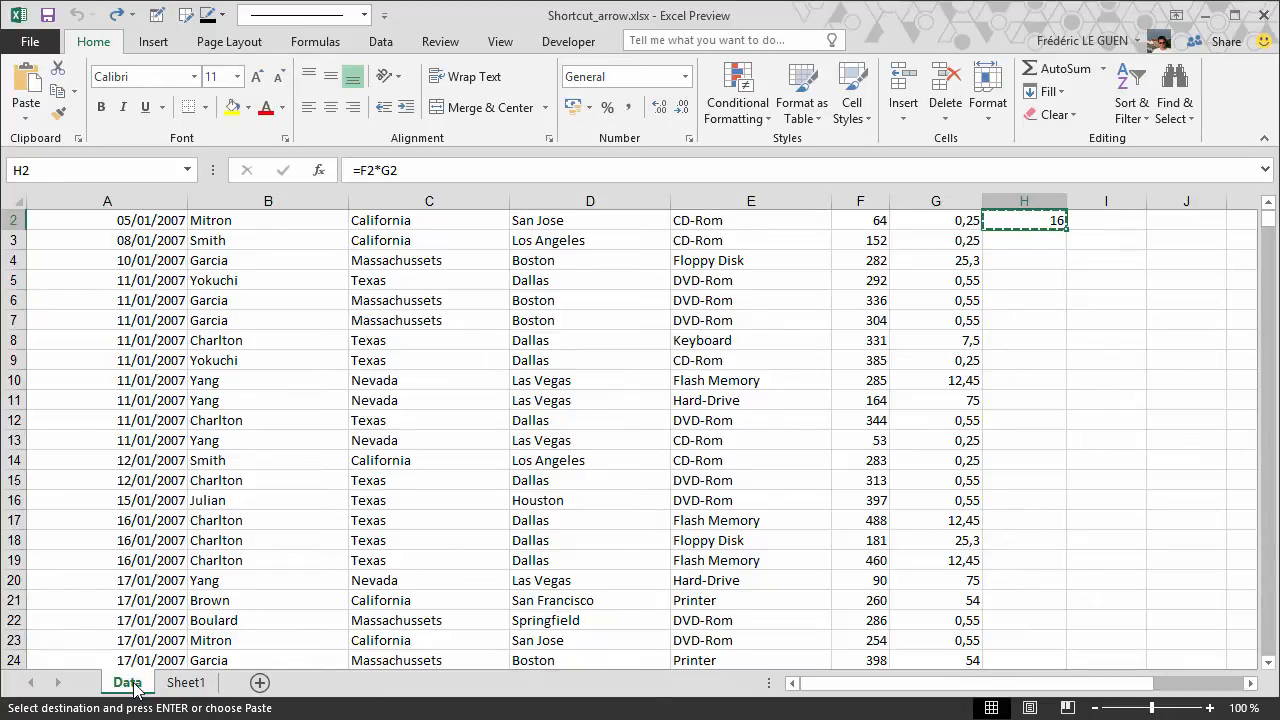
Select column H from H5000 up to H2 with Ctrl+Shift+Up and paste the formula.
key(Left)
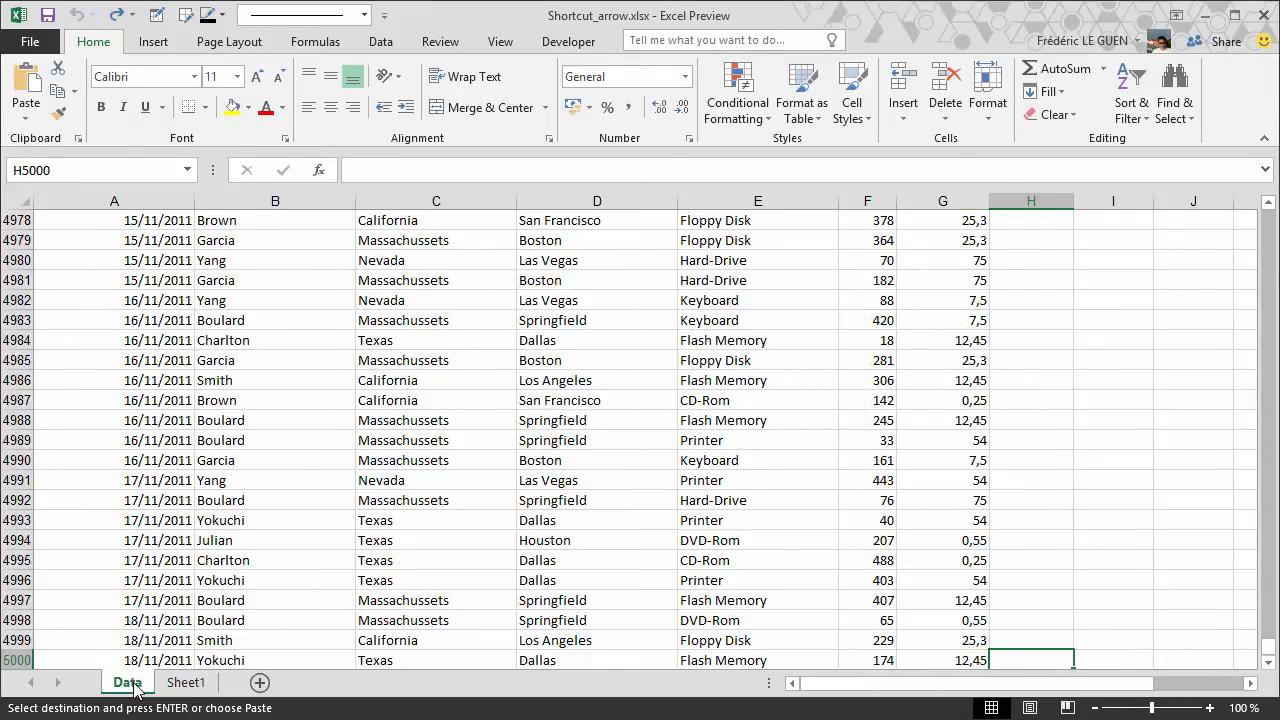
key(ctrl+shift+up)
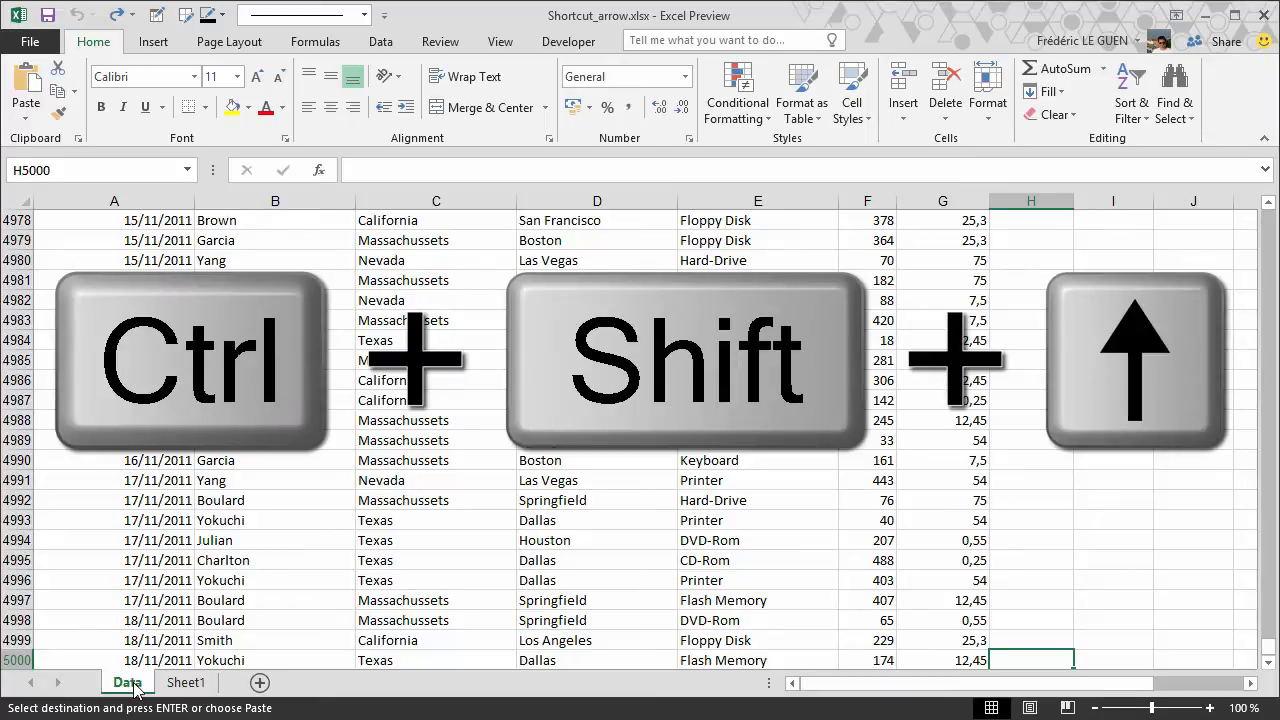
key(ctrl+shift+up)
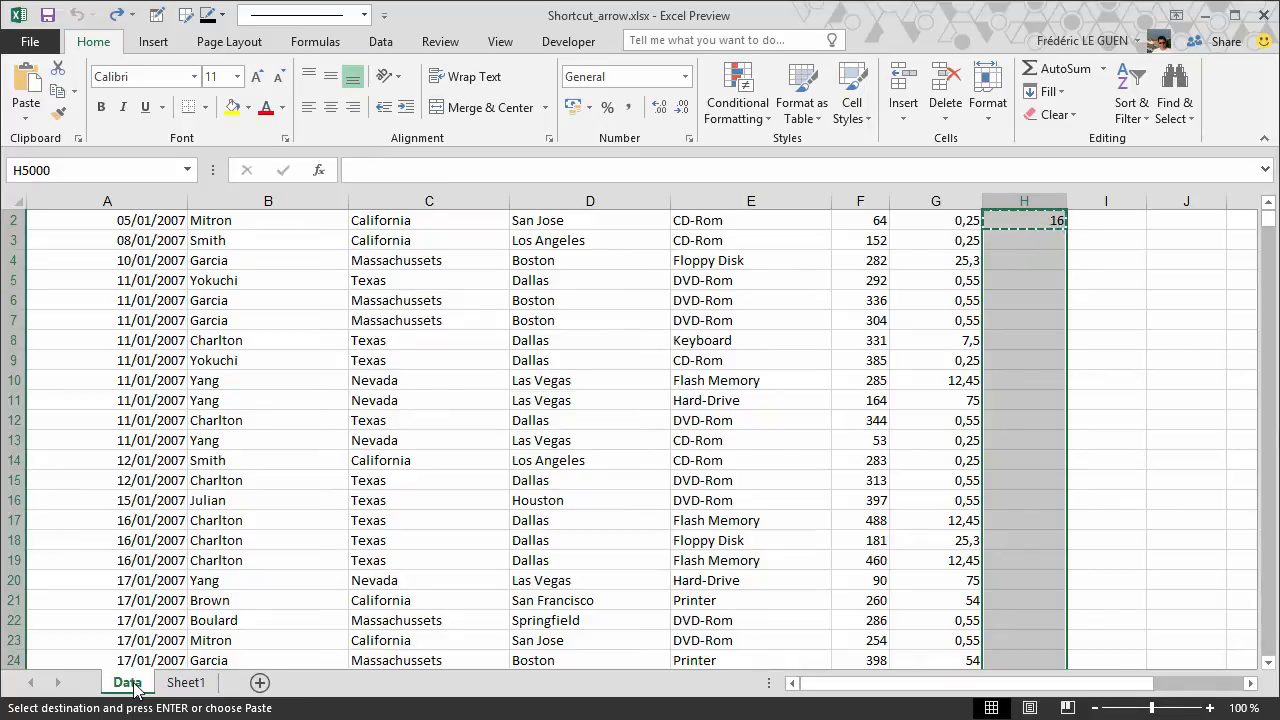
key(enter)
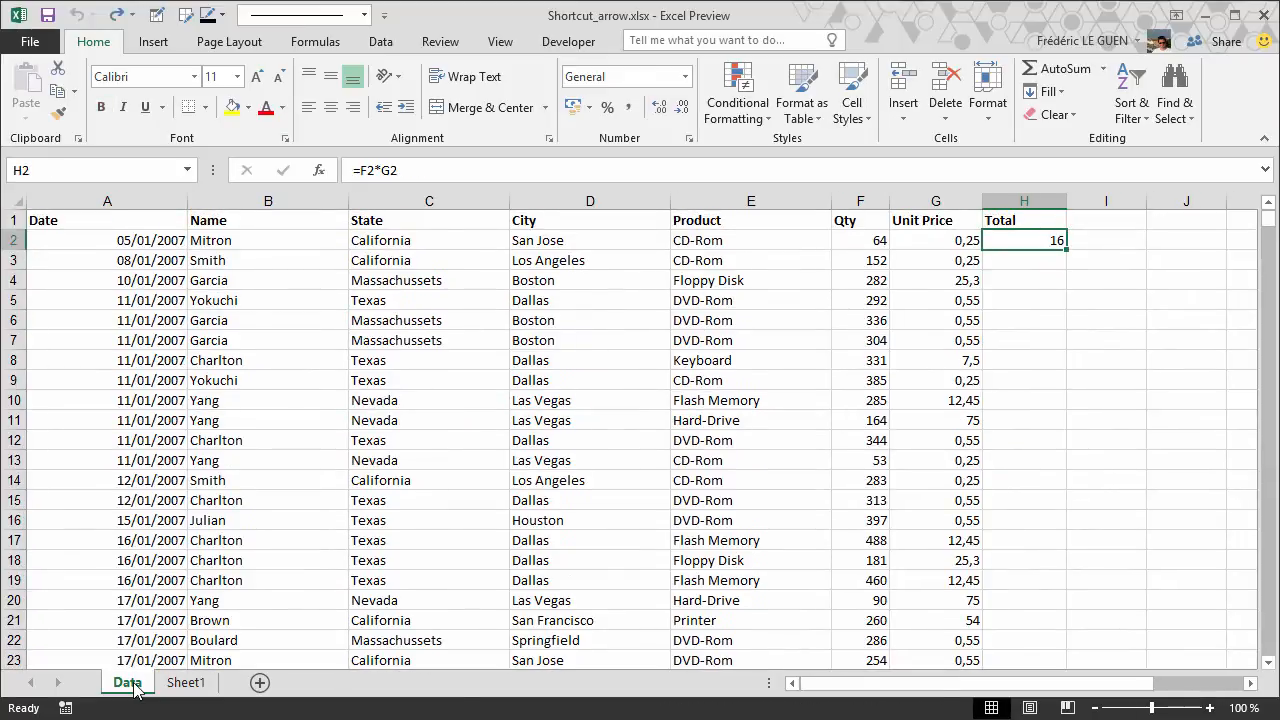
Select G2, the first Unit Price value.
click(935, 240)
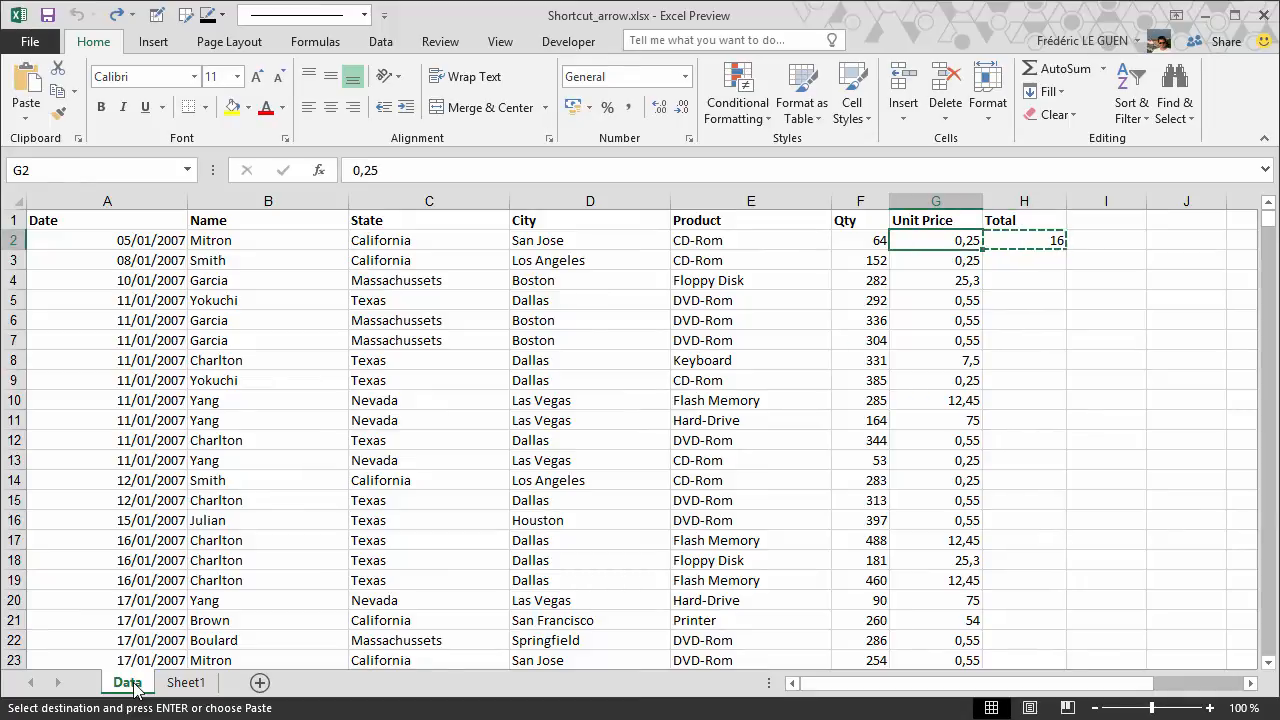